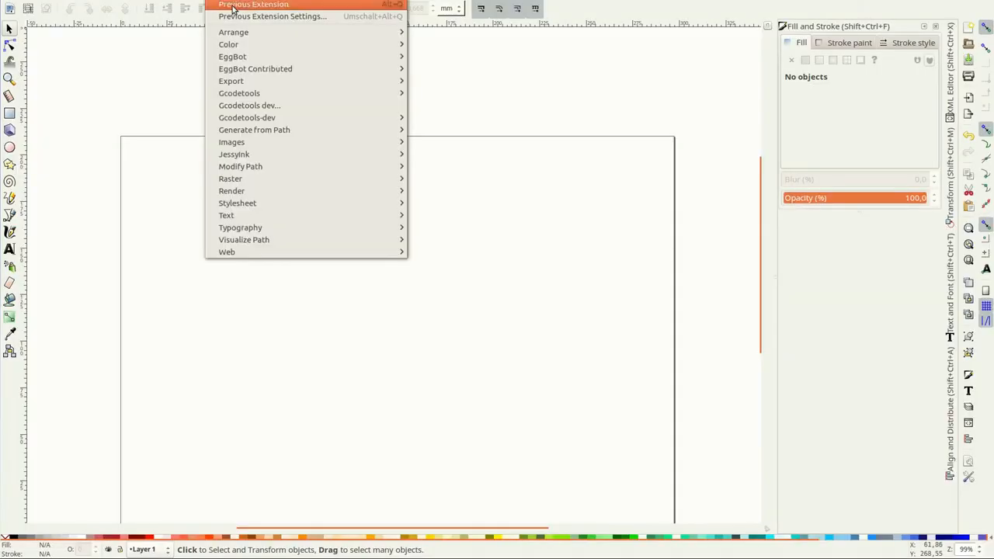
- Generate a horizontal ruler scale with the Scale Generator extension along the page's top edge
left_click(274, 15)
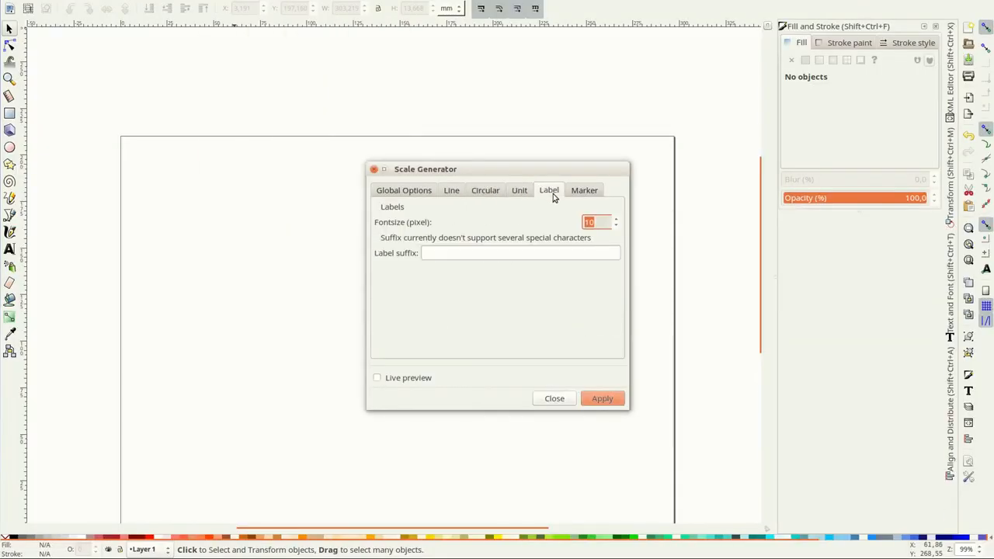
left_click(603, 398)
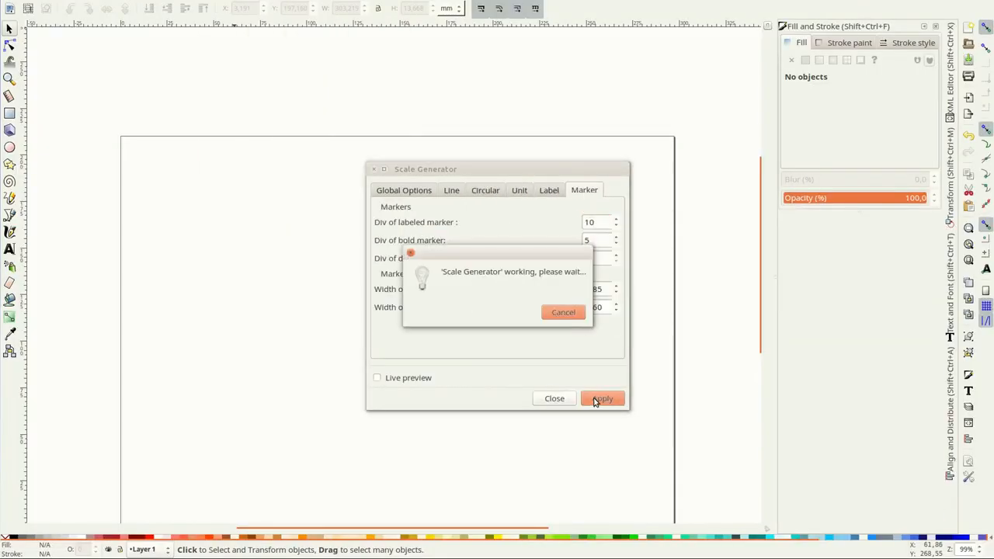
left_click(602, 398)
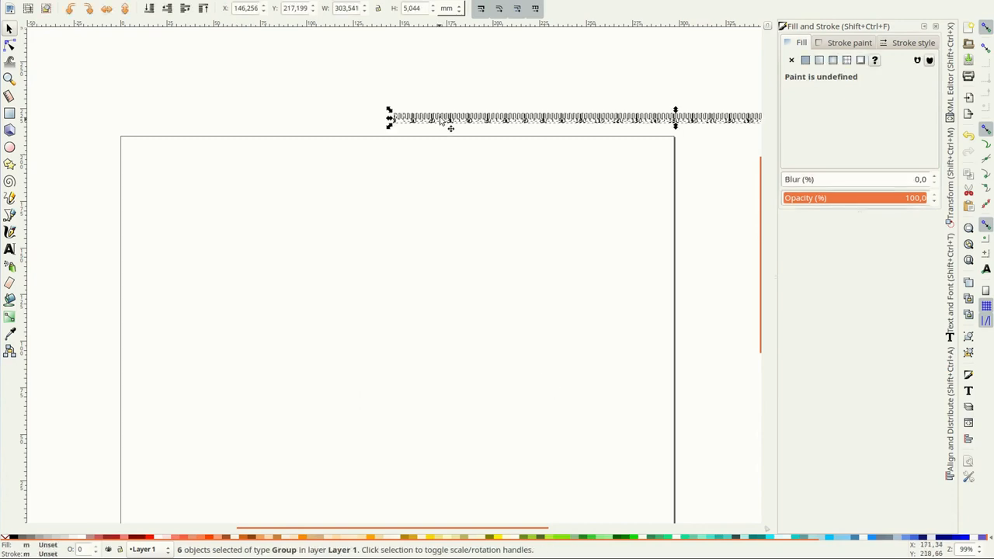
- Draw a rectangle just below the ruler scale
left_click(9, 111)
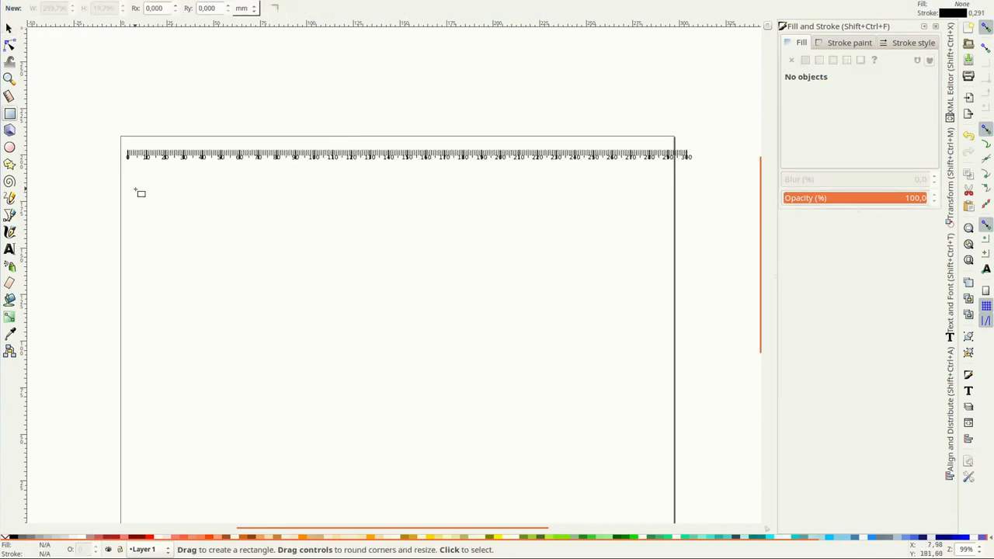
left_click_drag(132, 186, 428, 249)
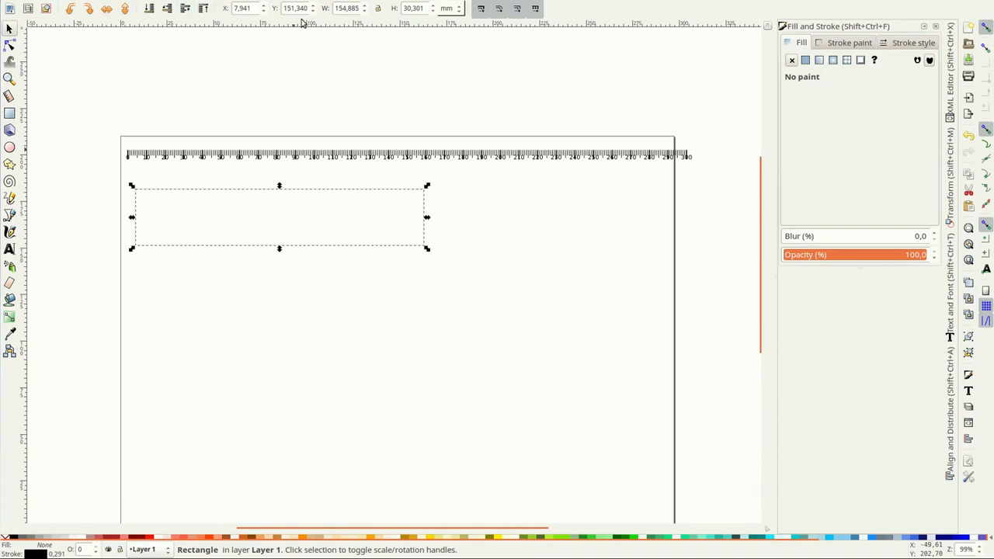